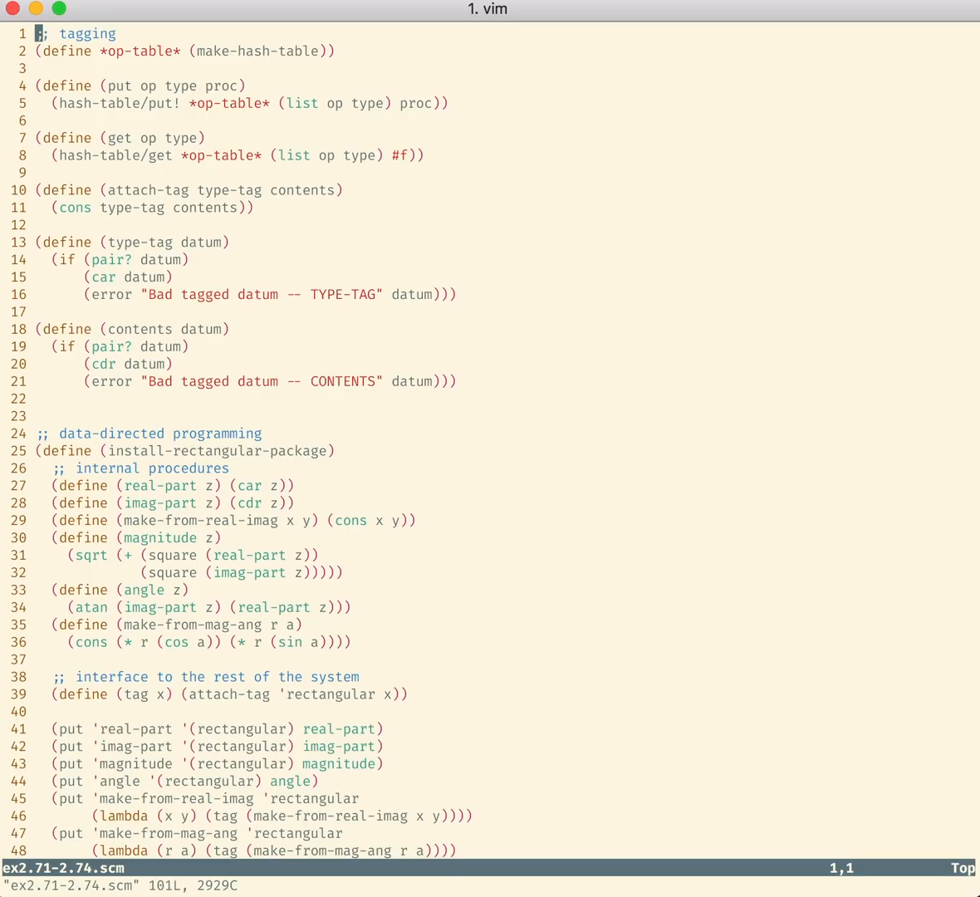
Step: Enter Insert mode in the Scheme file ex2.71-2.74.scm
key(i)
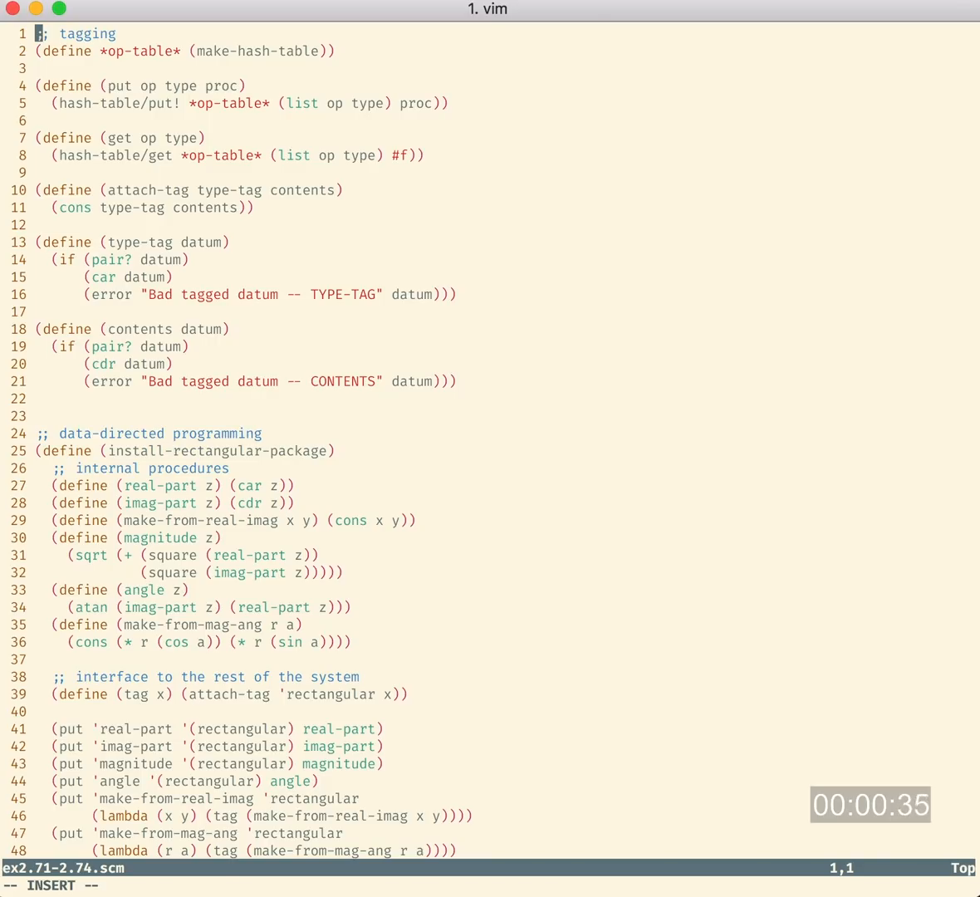
Step: Add 'help' at the top of the file, then key 'ij' while trying to leave Insert mode
text(help)
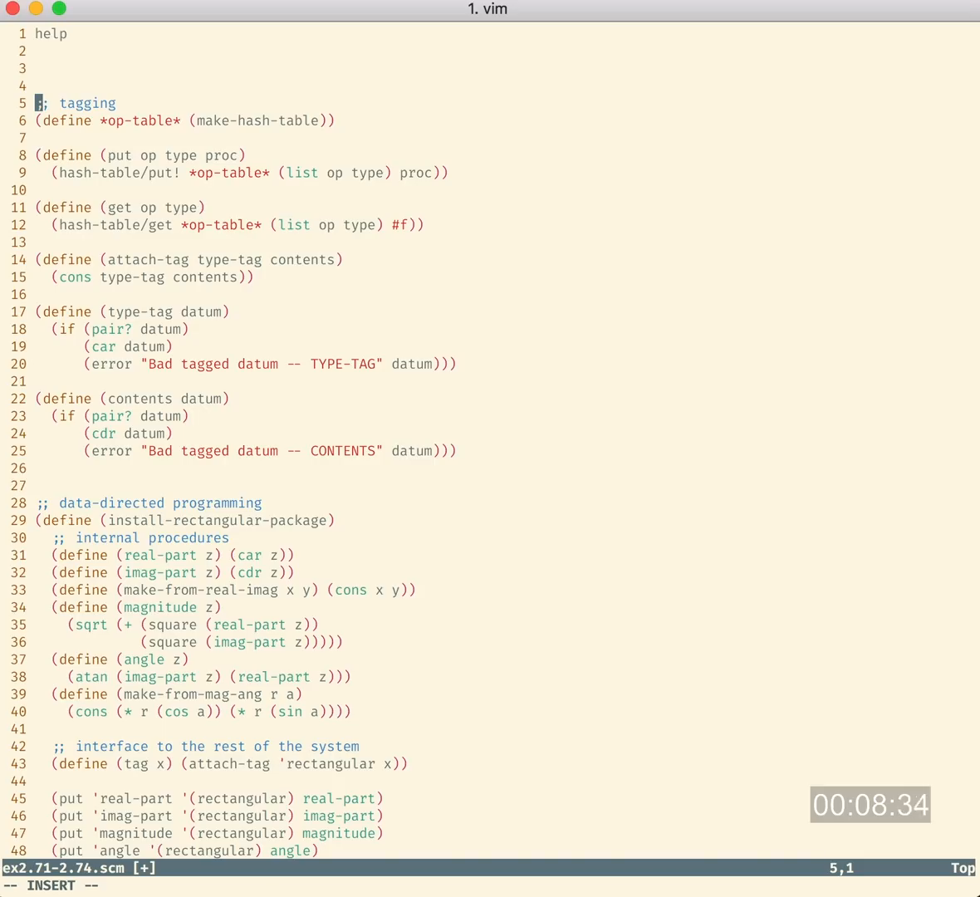
text(ij)
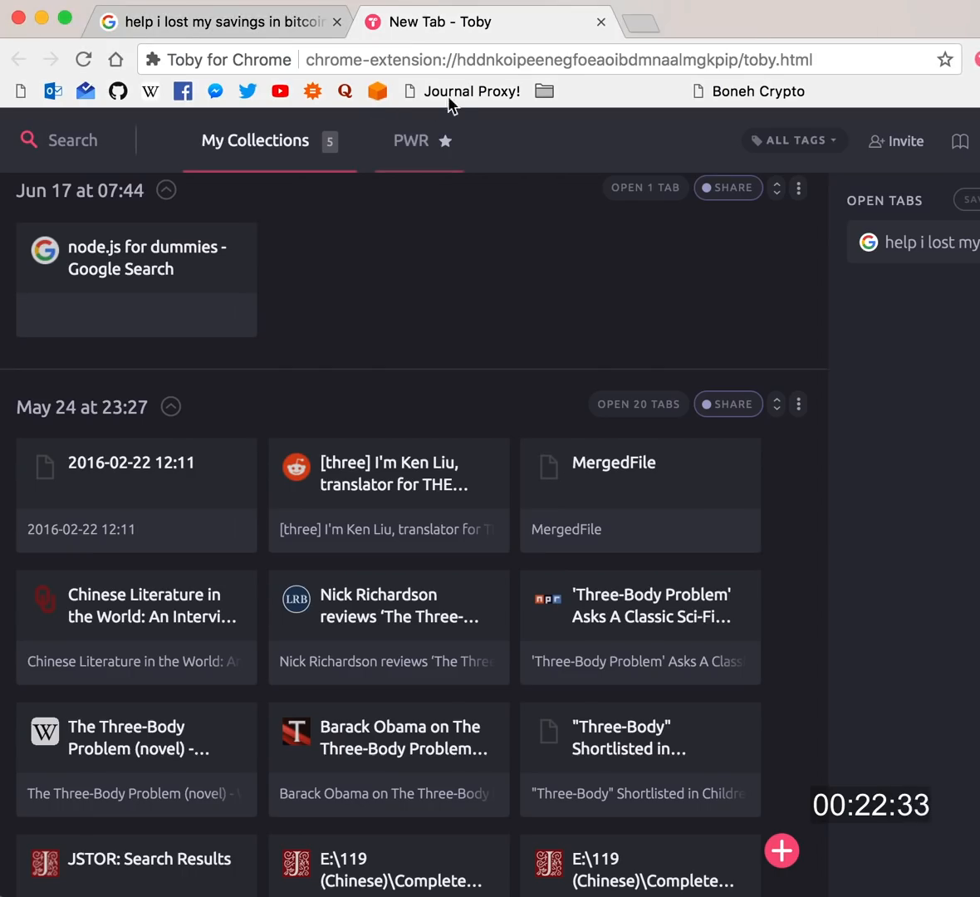
Step: Search Google for 'how to stop typing vim' and pick the linux4noobs Reddit result
text(how to stop typing vim)
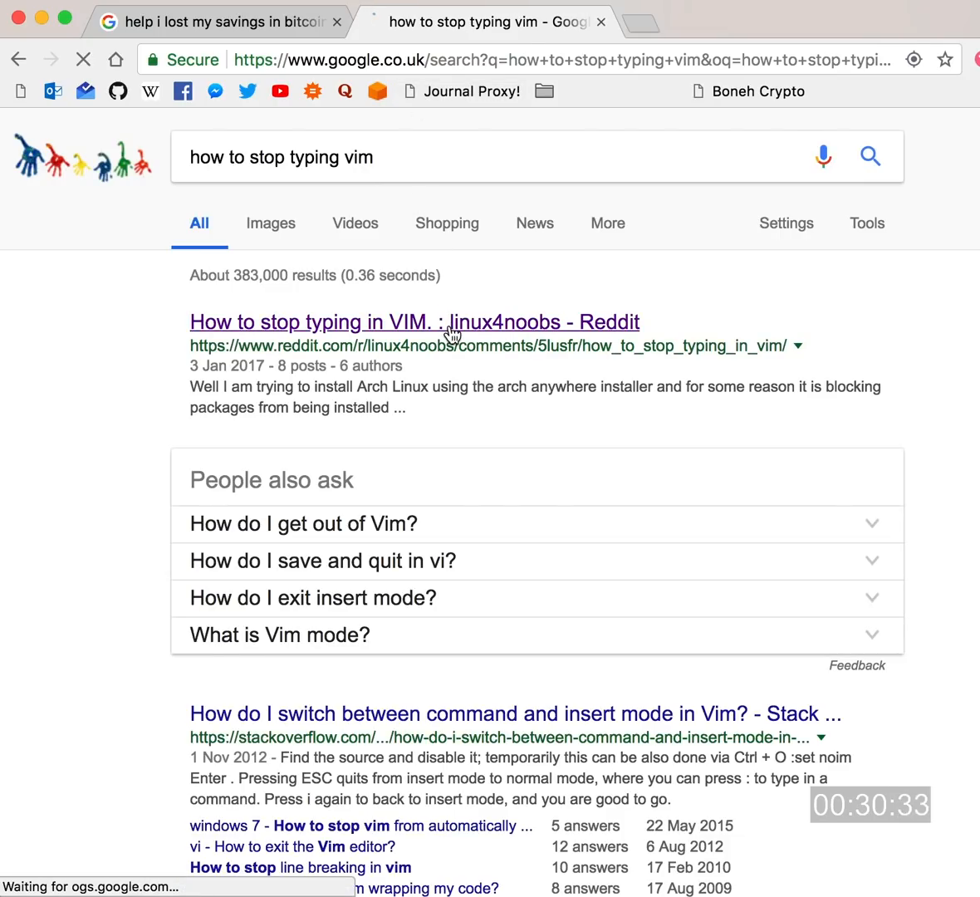
click(413, 323)
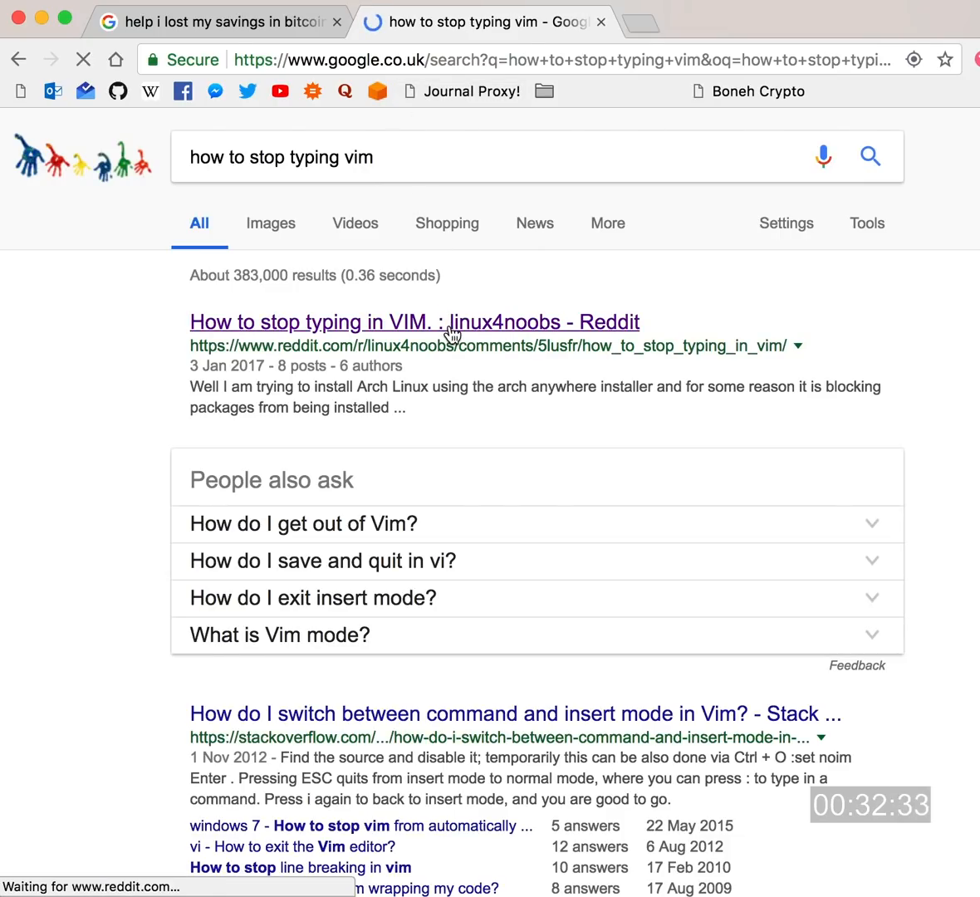
Step: Read the Reddit thread on stopping typing in Vim, highlighting 'Arch Linux' and scrolling the answers
click(414, 322)
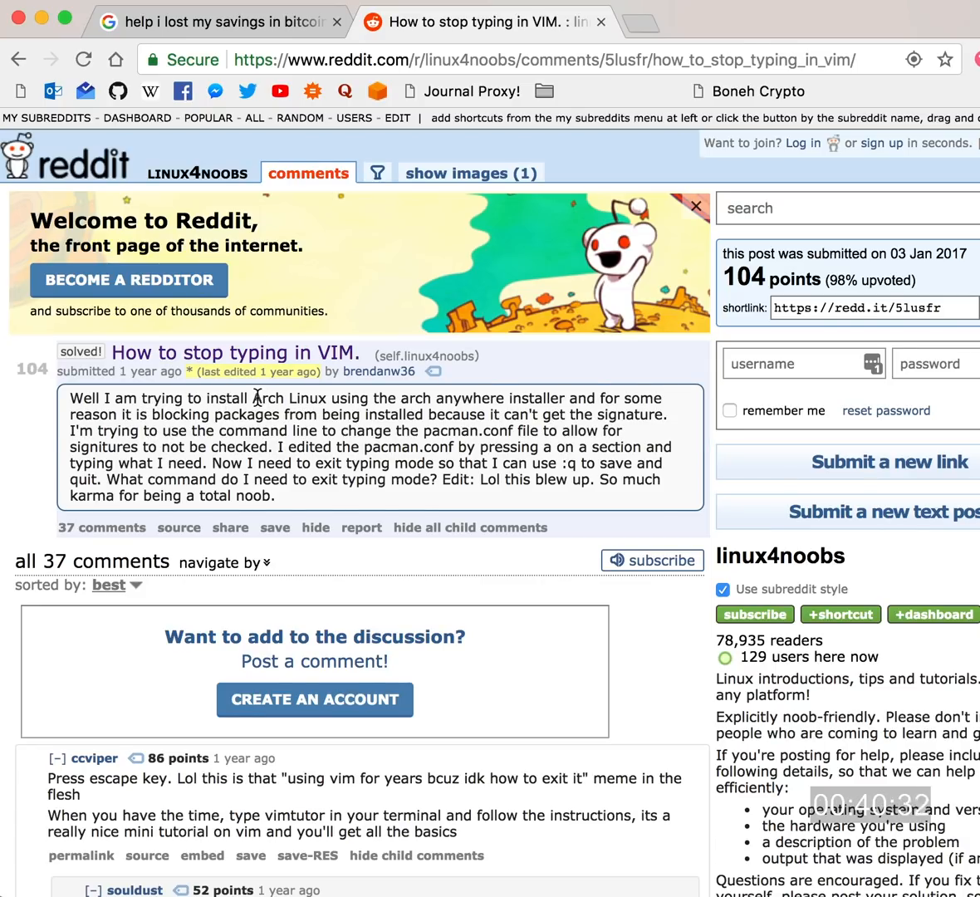
double_click(291, 399)
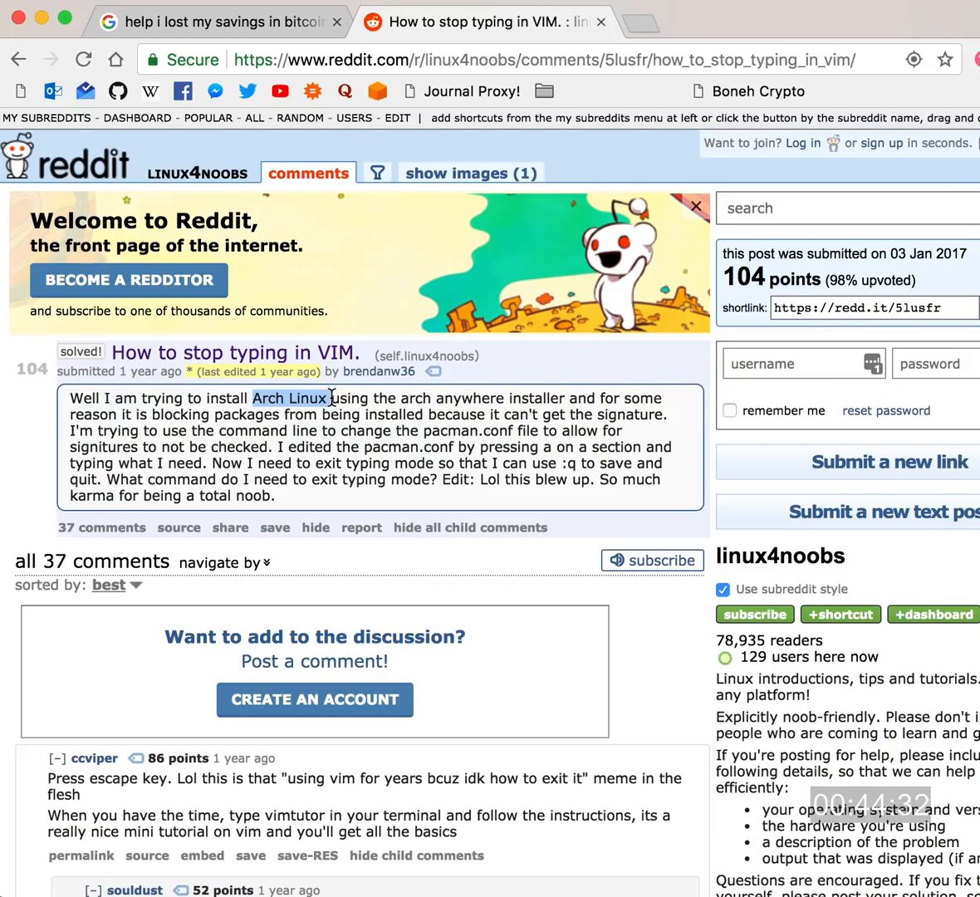
scroll(down, 3)
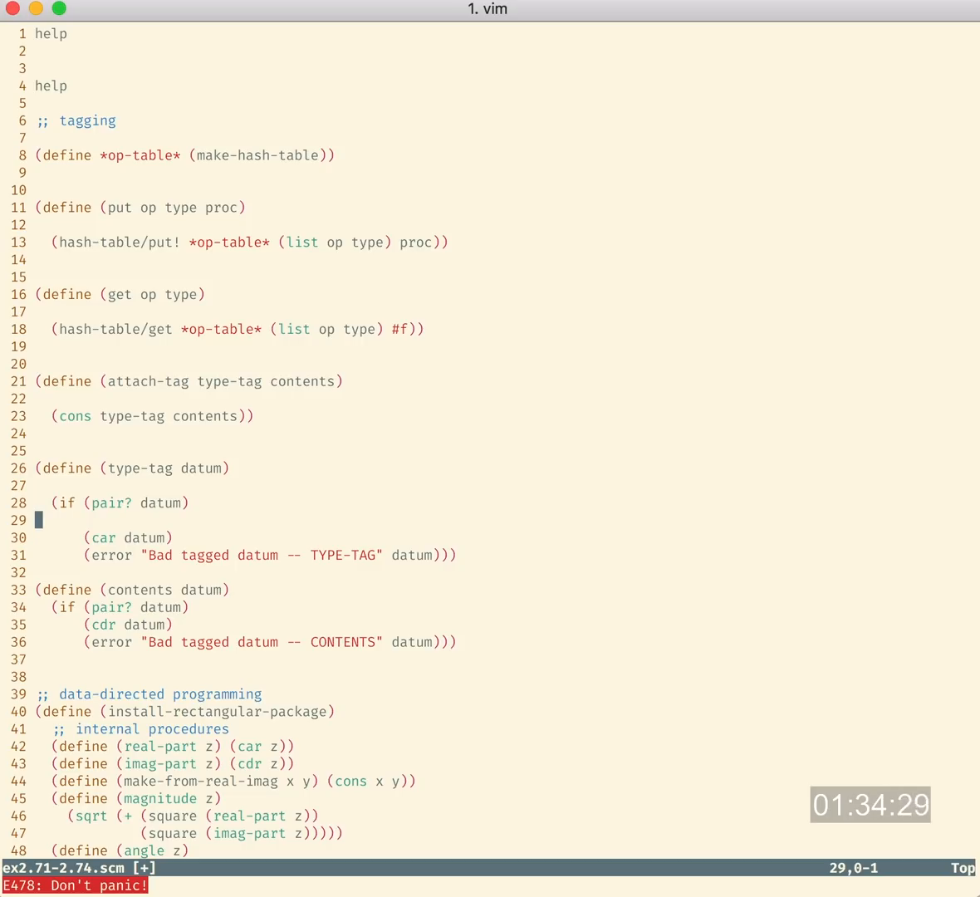
text(:help)
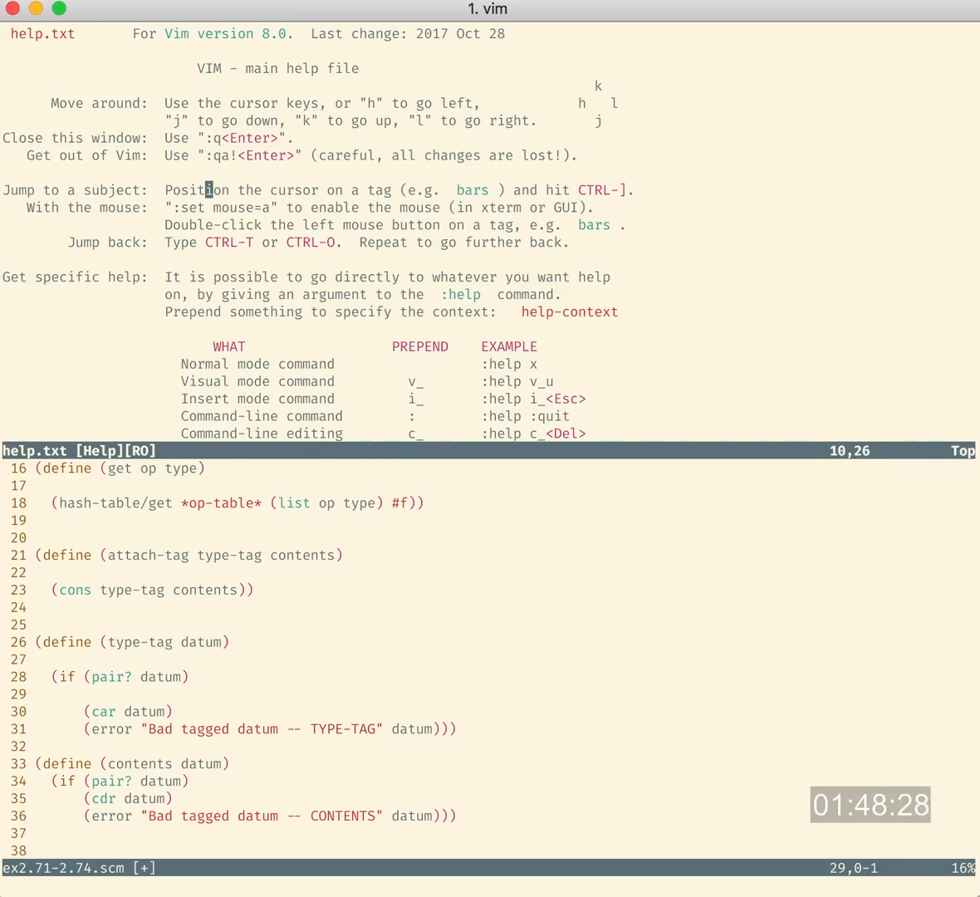
text(:q)
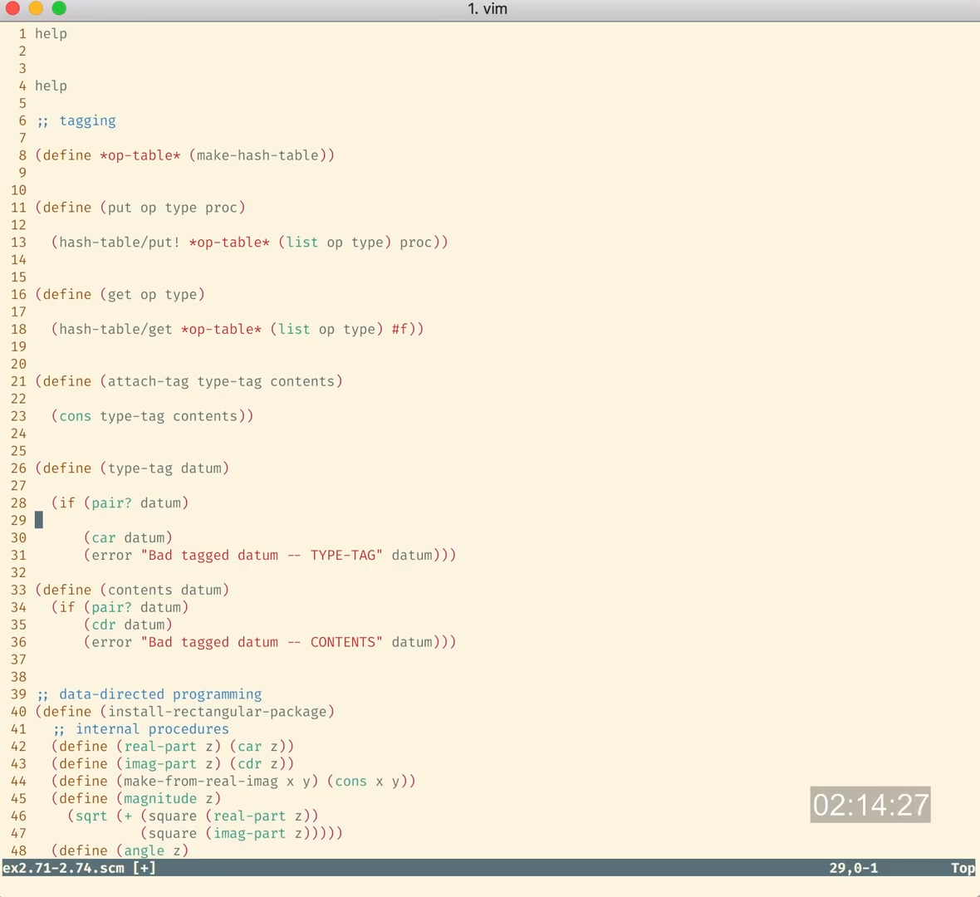
Step: Run :quit, hit the E37 'No write since last change' warning, then enter a forced quit command
text(:quit)
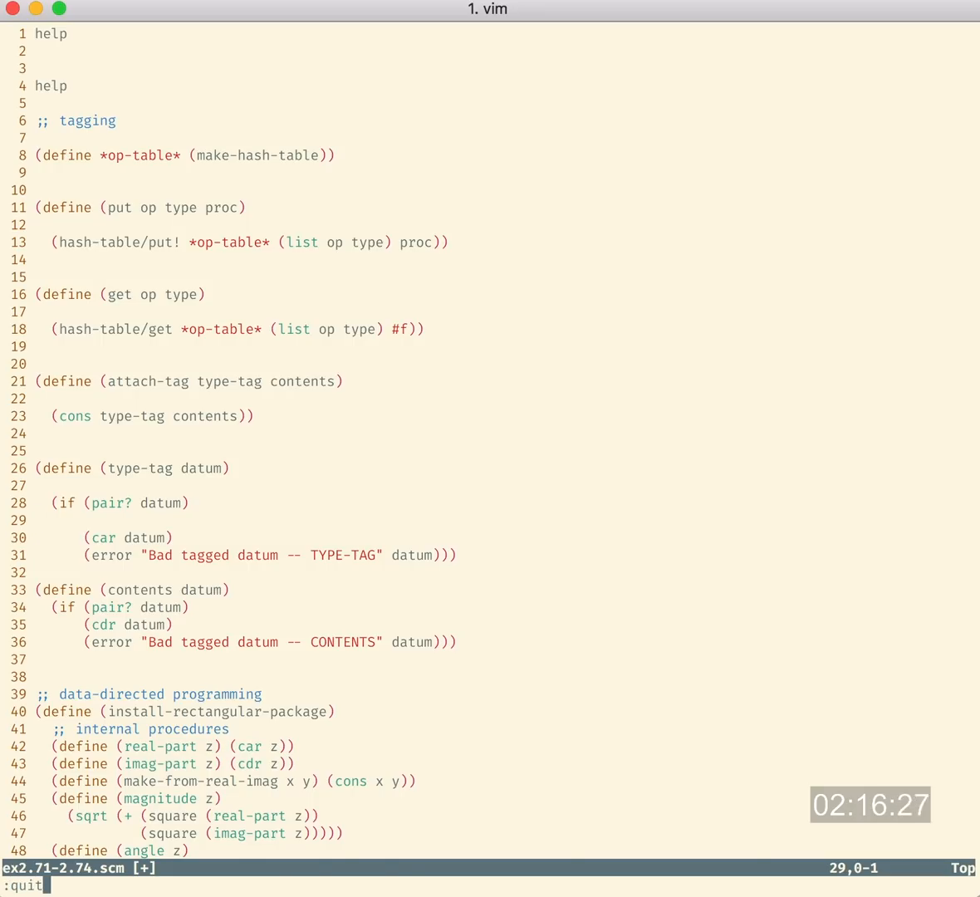
key(Return)
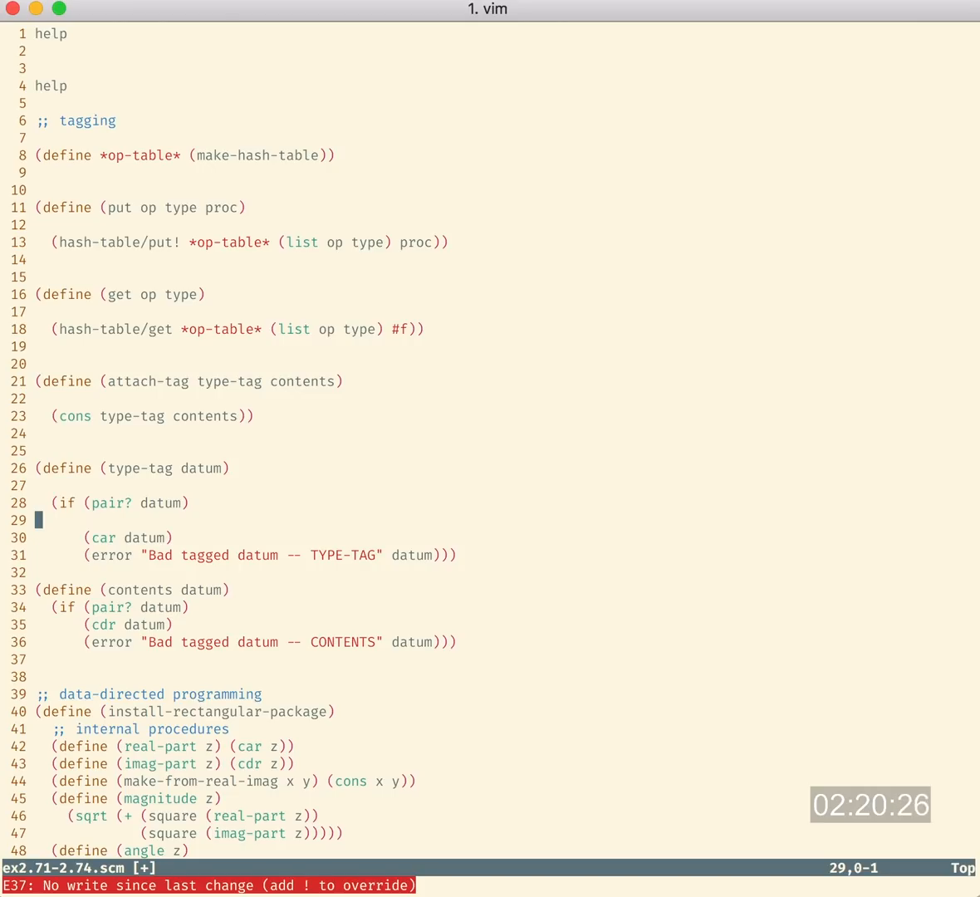
text(:!quit)
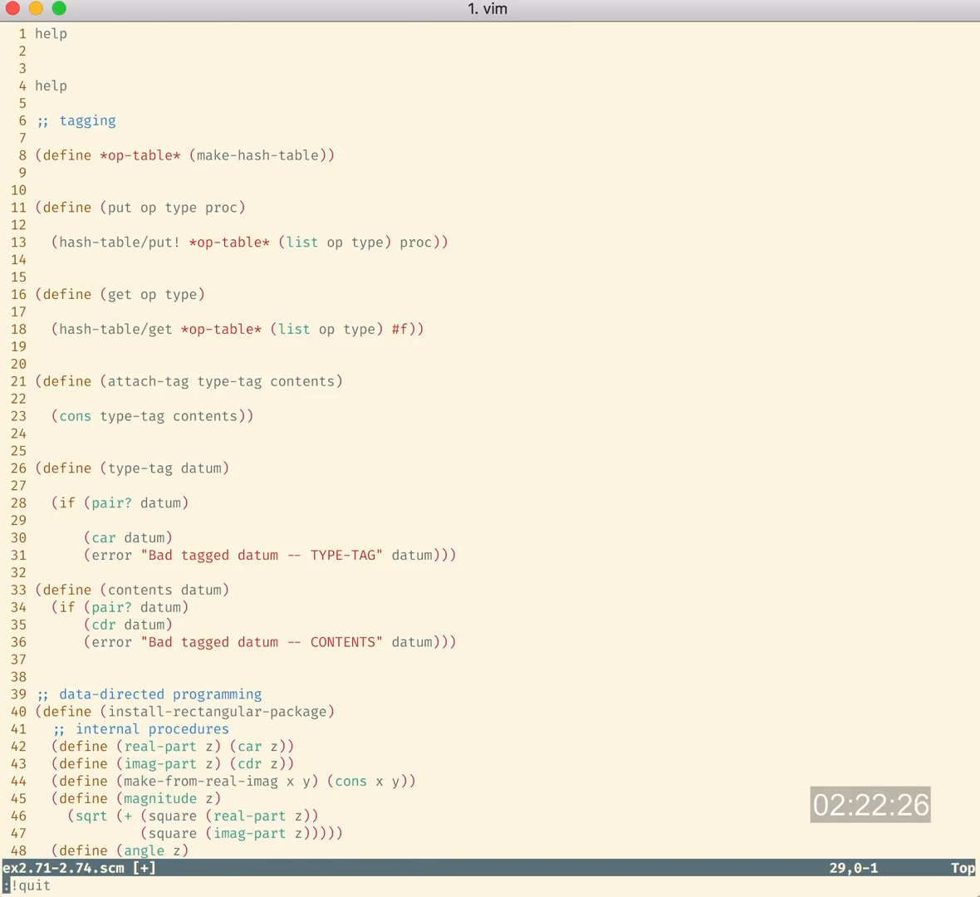